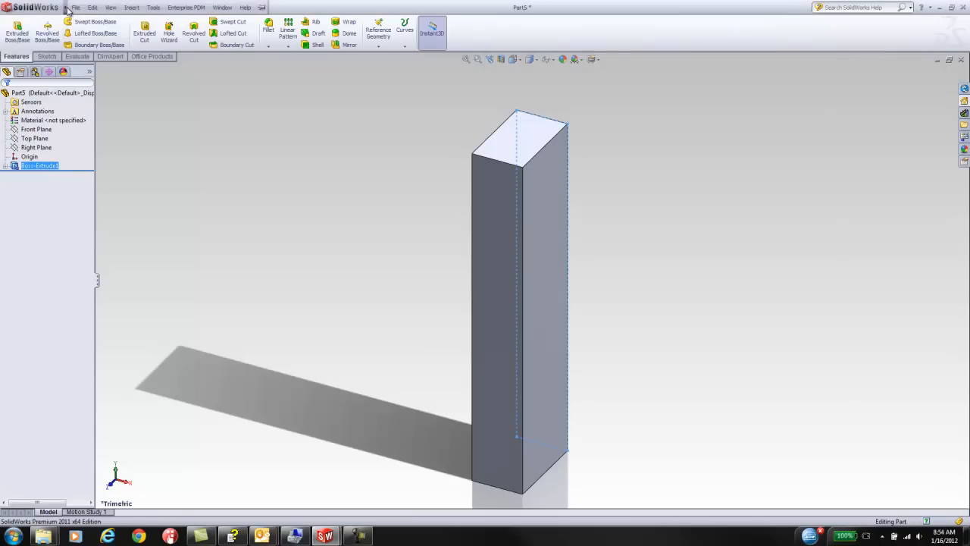
- Begin Save As into EPDMVault and accept an AAA-series number from the xLM Number Generator
left_click(75, 6)
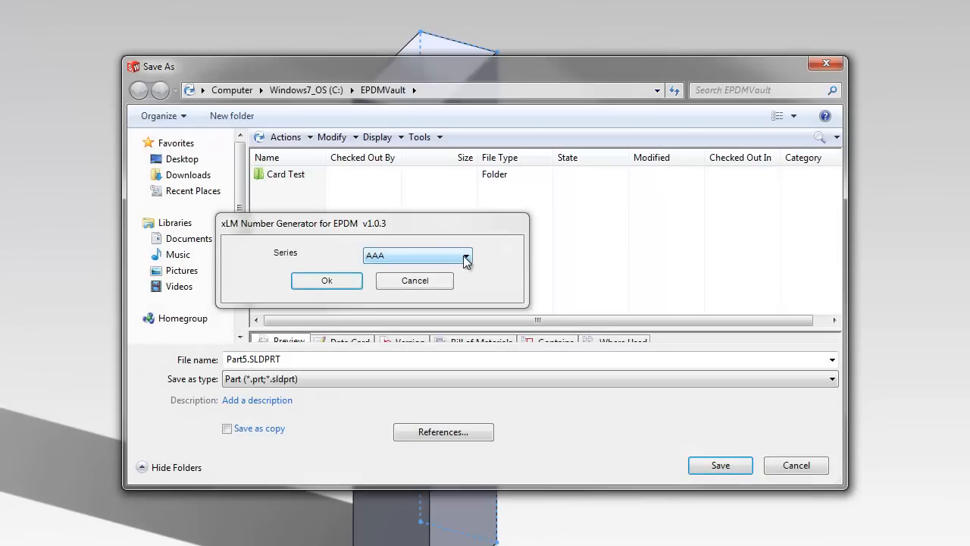
left_click(465, 256)
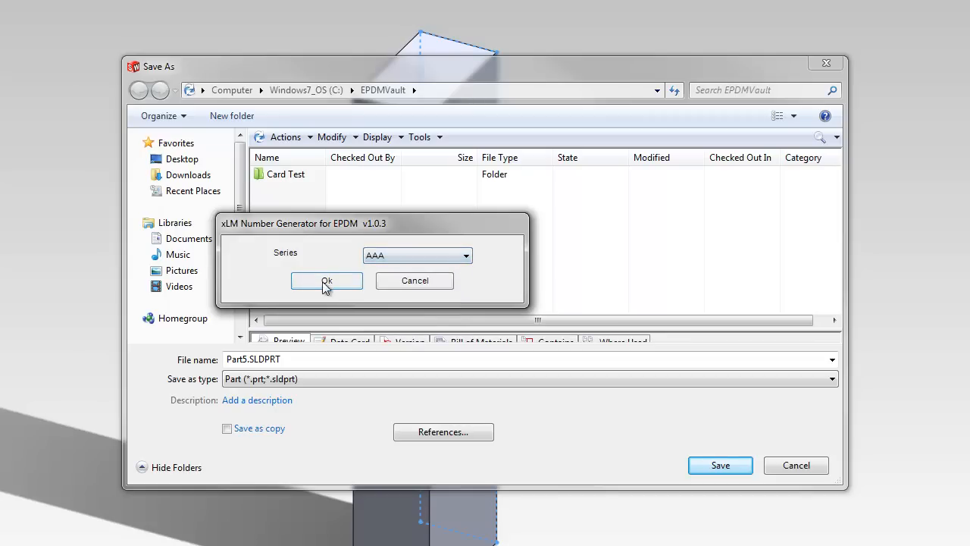
left_click(326, 280)
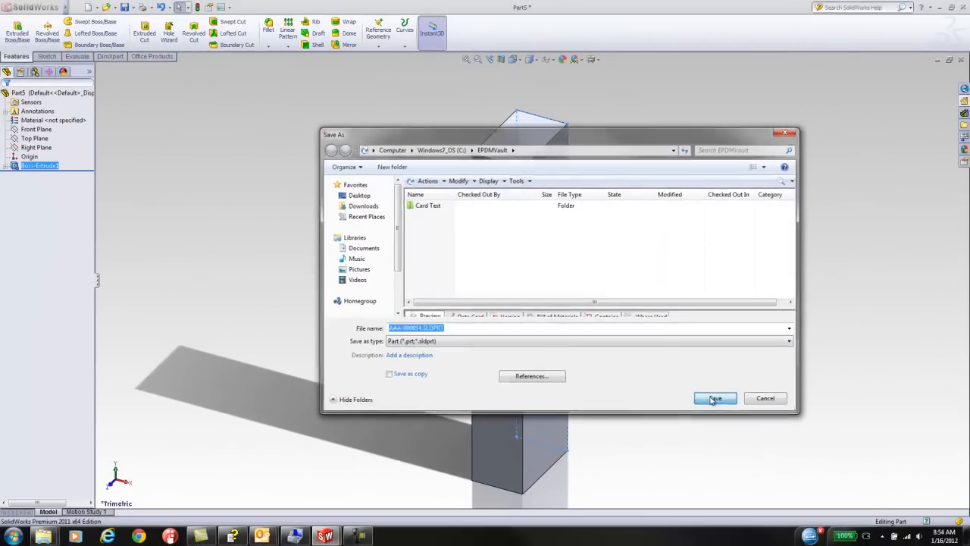
- Save the tall block as AAA-000014 and accept its Properties data card
left_click(714, 398)
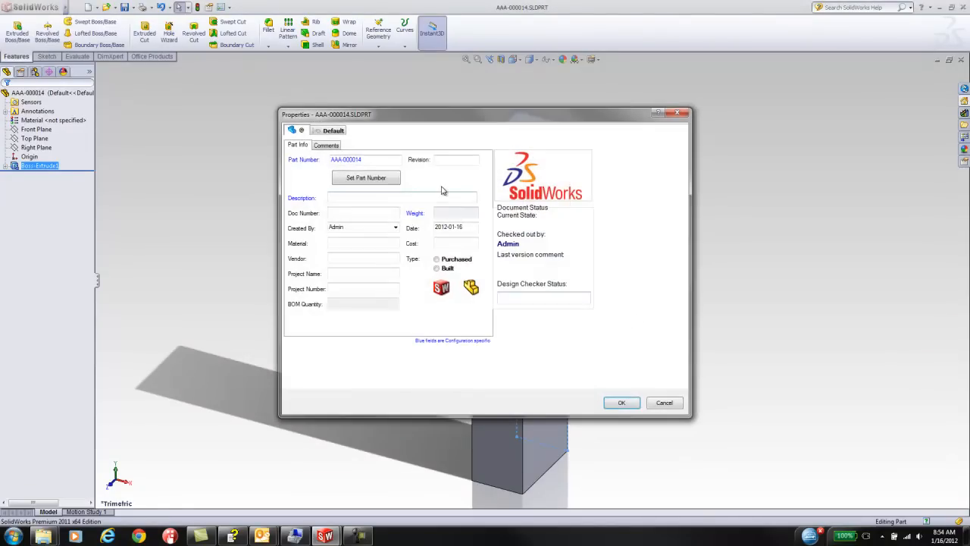
left_click(364, 159)
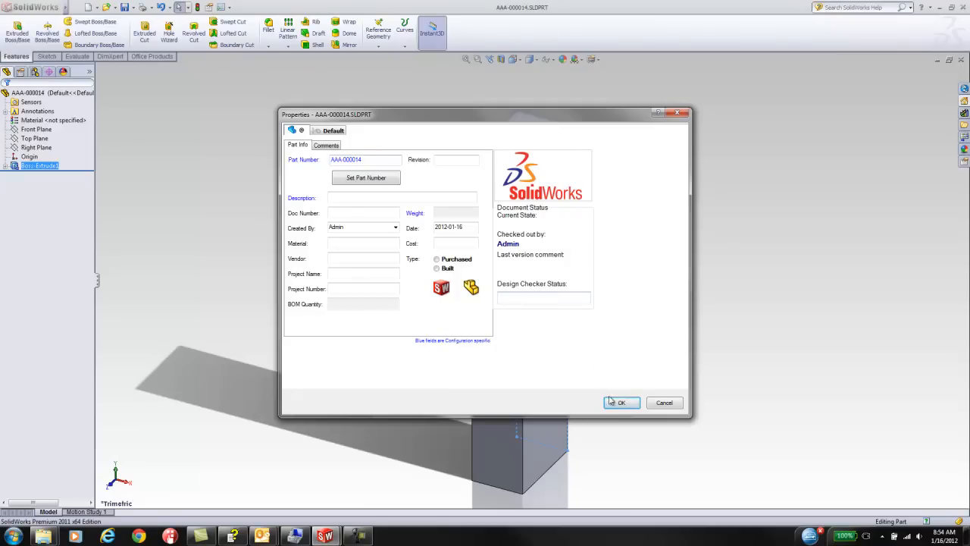
left_click(620, 403)
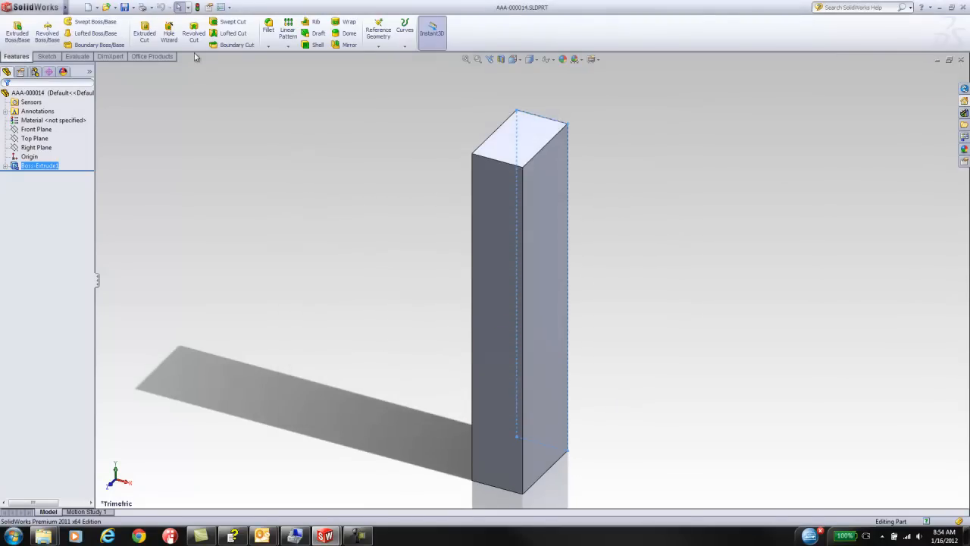
- Check AAA-000014 into the vault via the Enterprise PDM menu, leaving it read-only
left_click(183, 7)
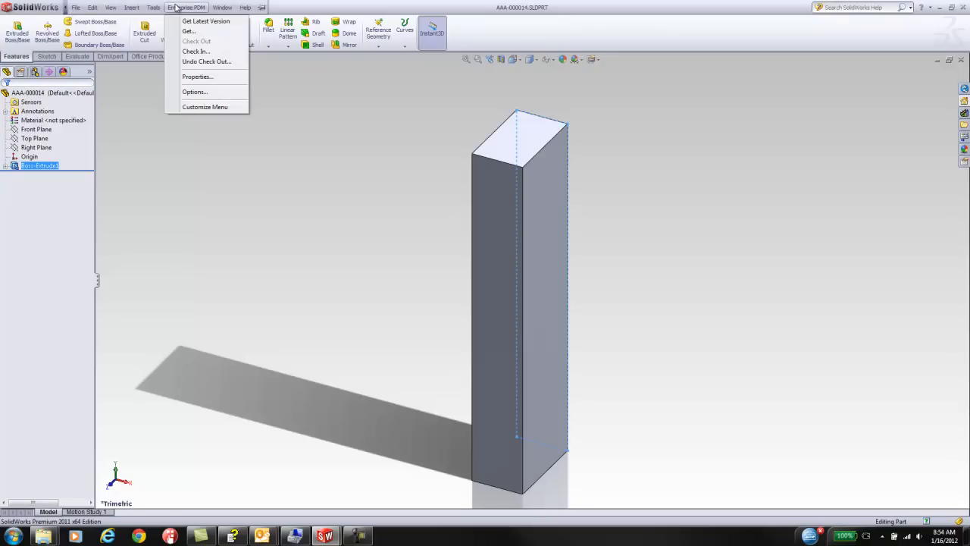
left_click(195, 52)
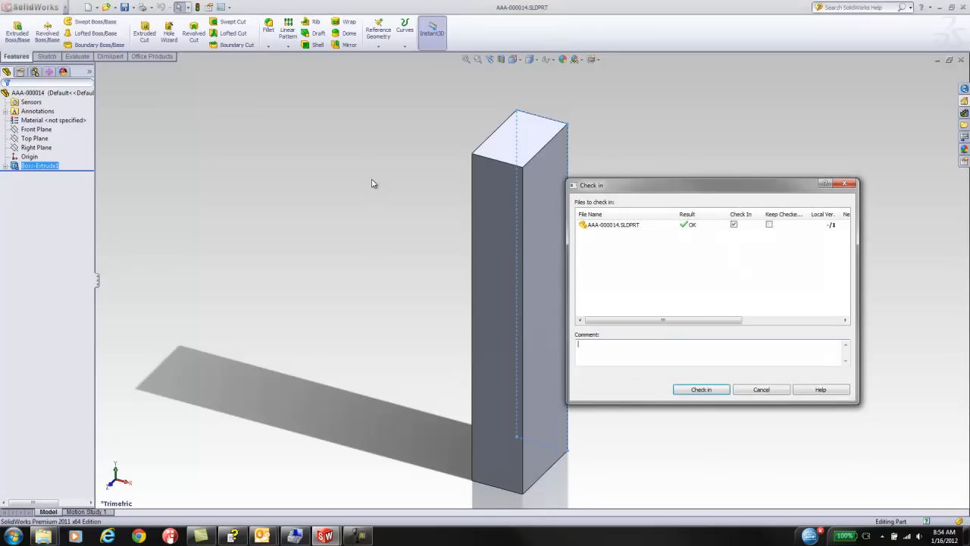
left_click(700, 388)
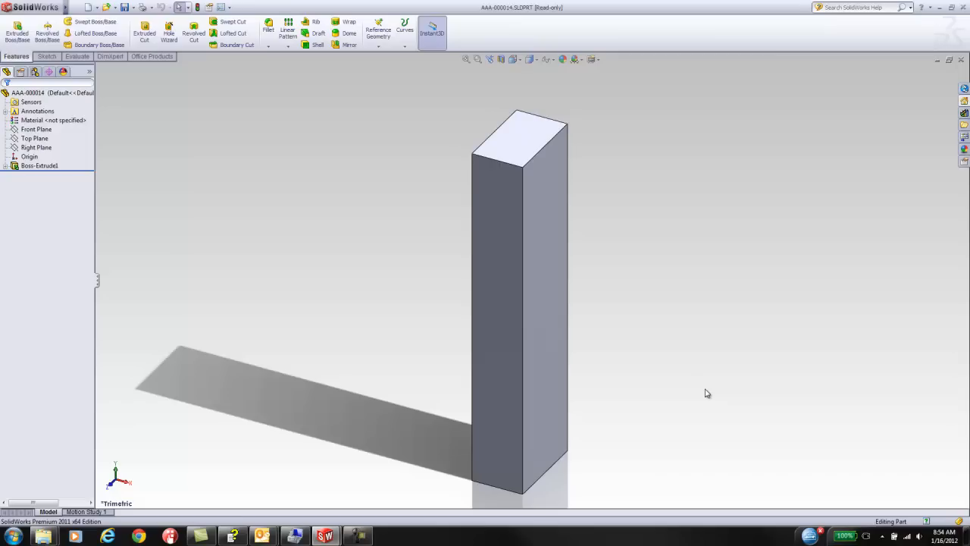
mouse_move(961, 62)
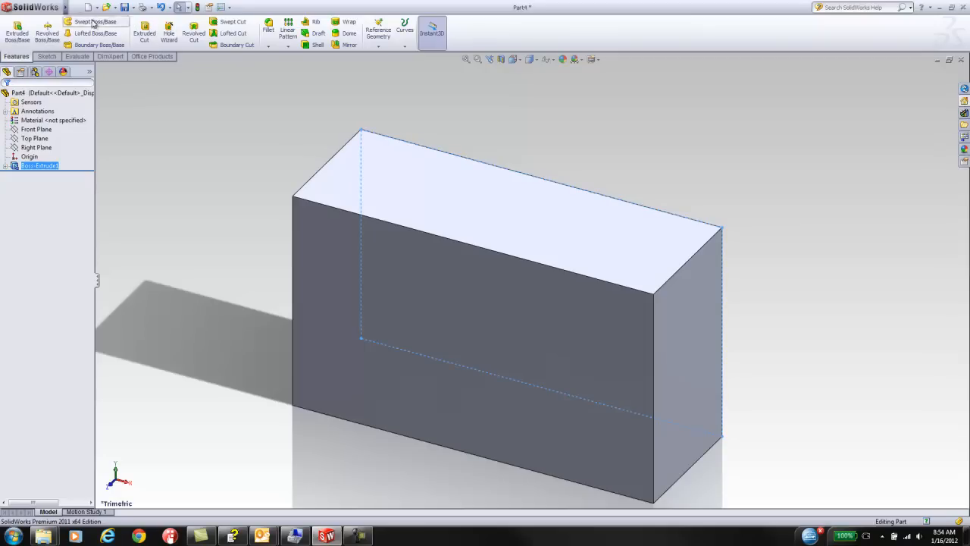
- Save the wide block into EPDMVault as AAA-000015 with an accepted AAA-series number
left_click(103, 10)
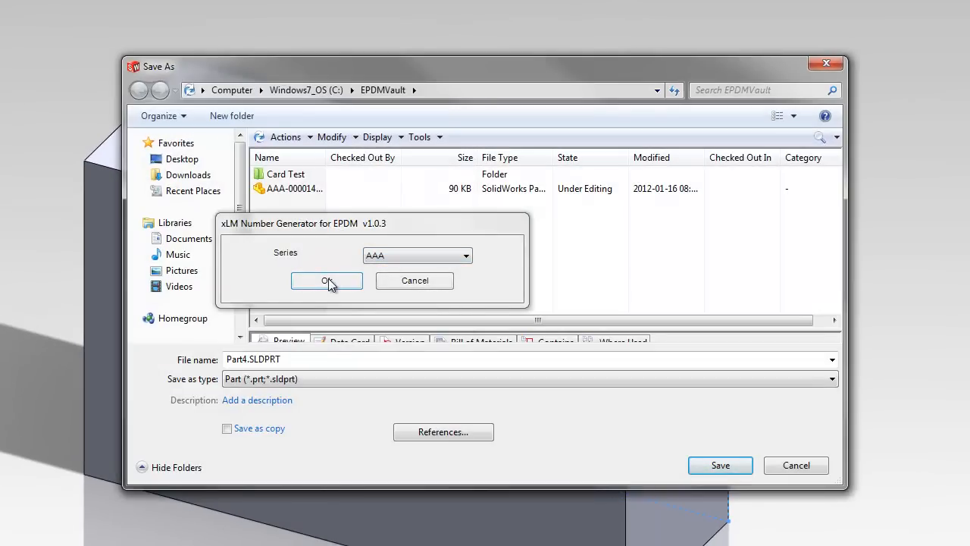
left_click(326, 280)
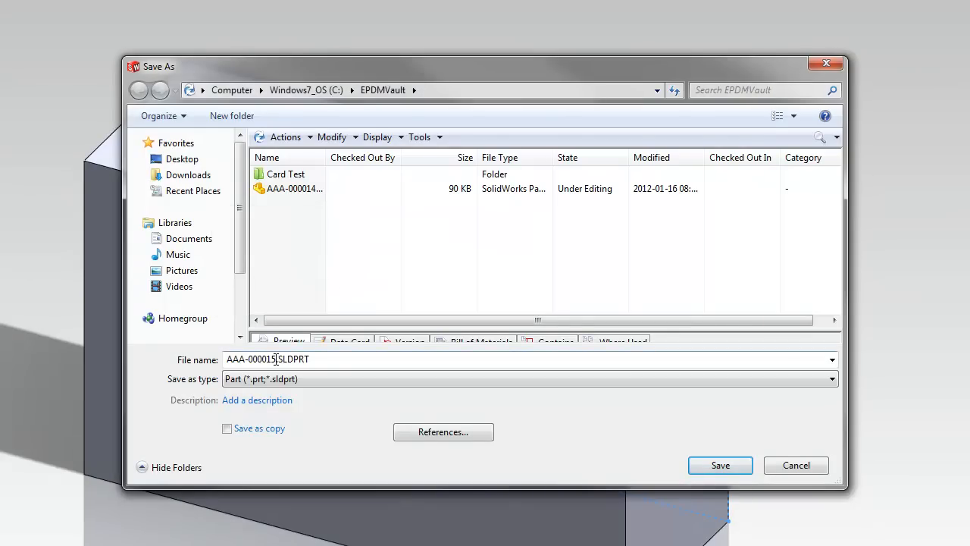
left_click(719, 464)
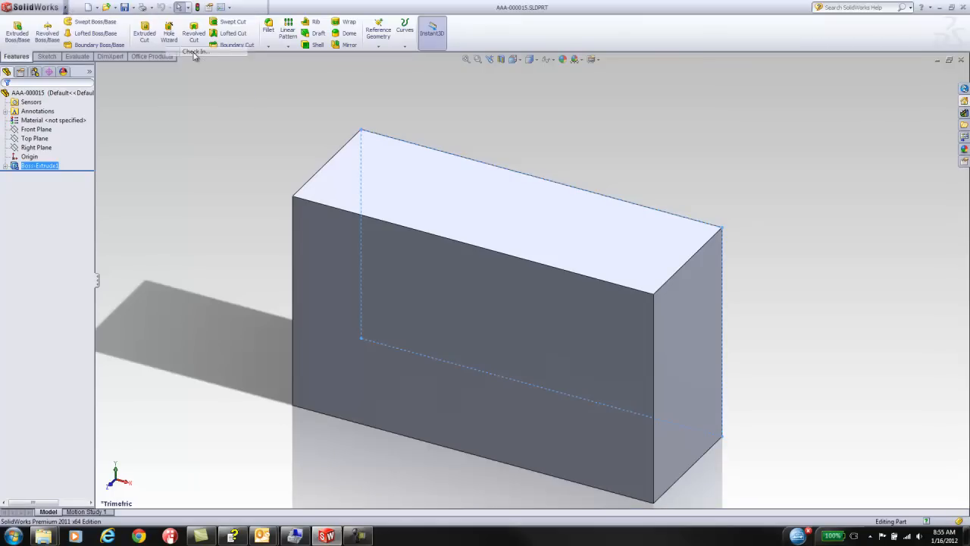
- Check AAA-000015 into the vault via Enterprise PDM Check In
left_click(195, 52)
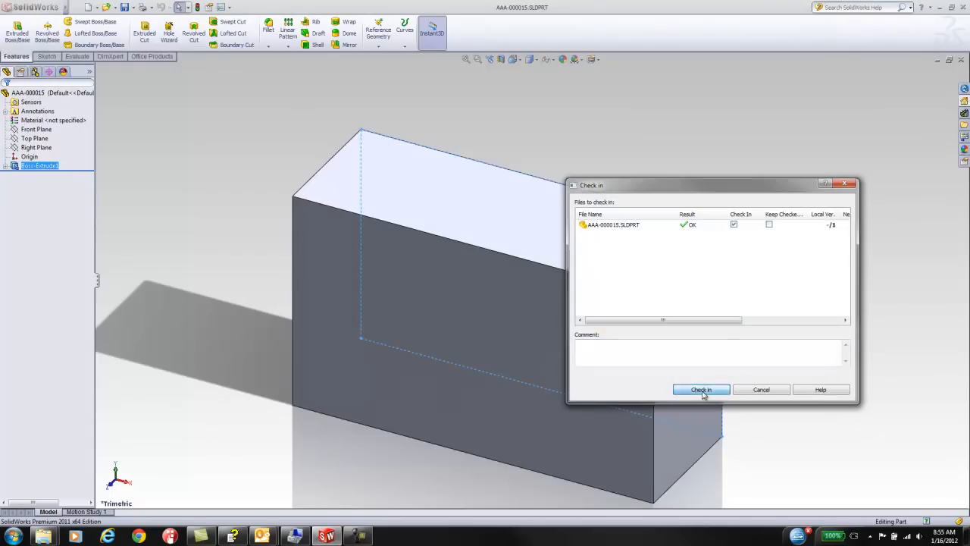
left_click(700, 389)
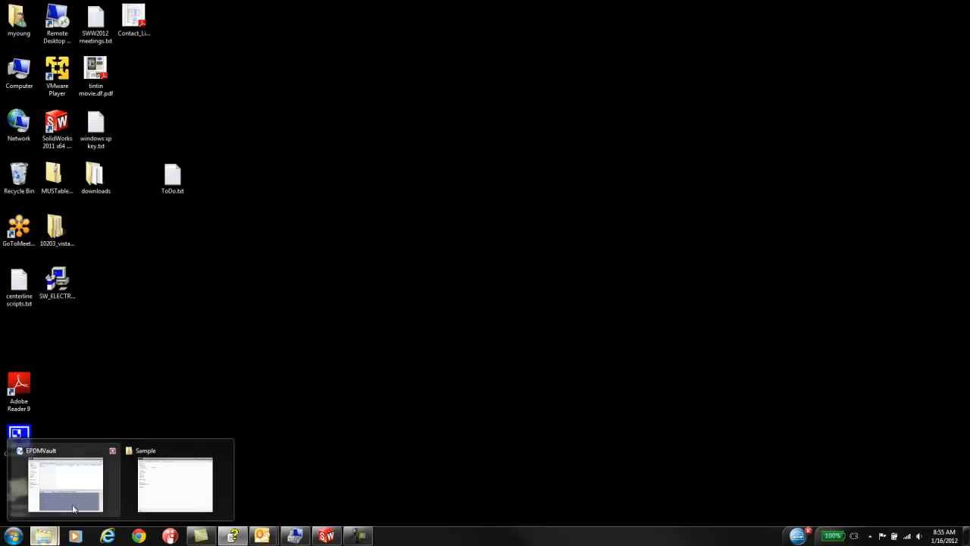
- Bring up the EPDMVault folder window listing AAA-000014 and AAA-000015
left_click(64, 481)
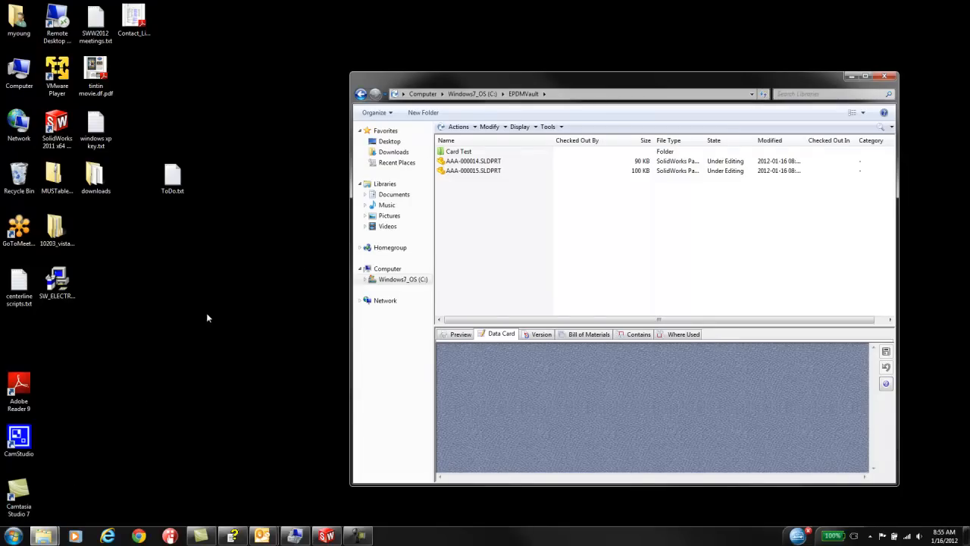
mouse_move(171, 491)
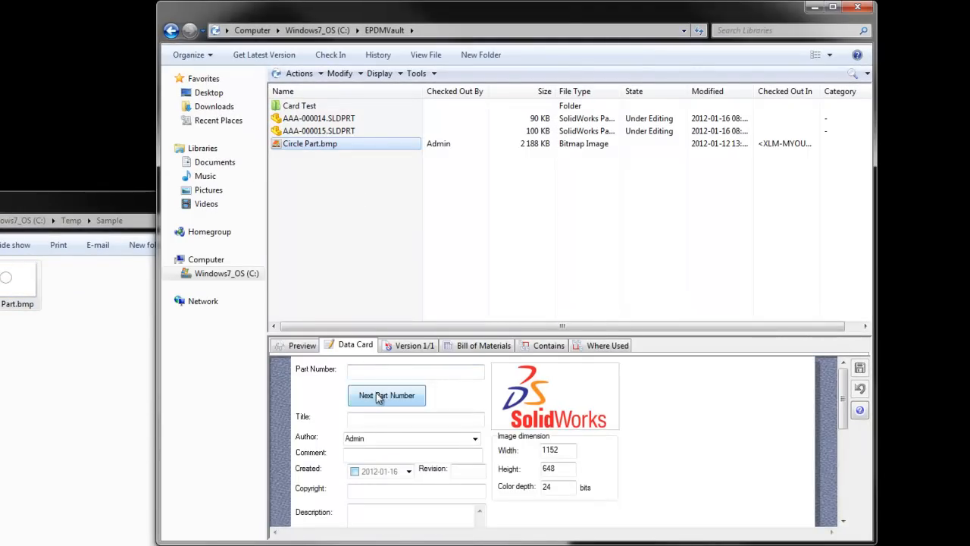
- Generate BBB-000005 for Circle Part.bmp's data card, save the change and select the file
left_click(387, 395)
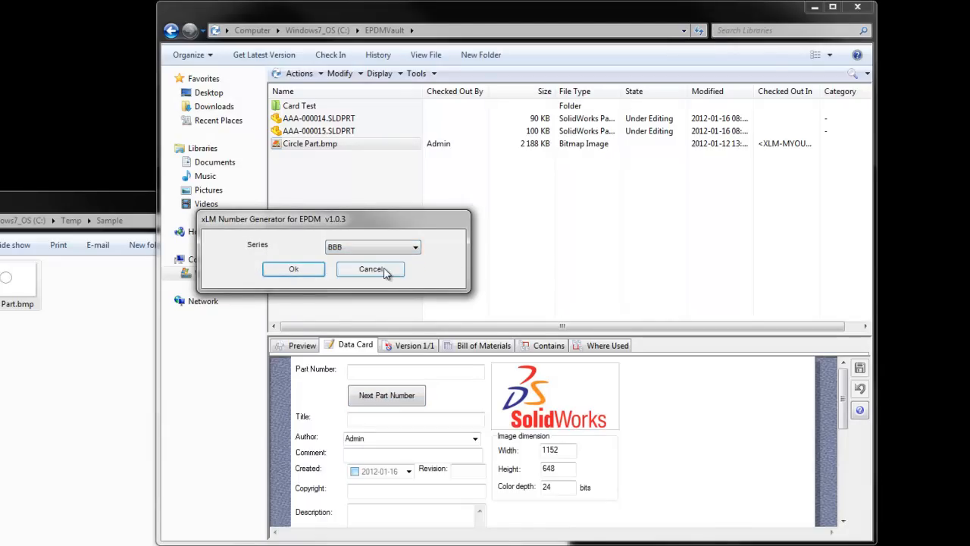
left_click(293, 269)
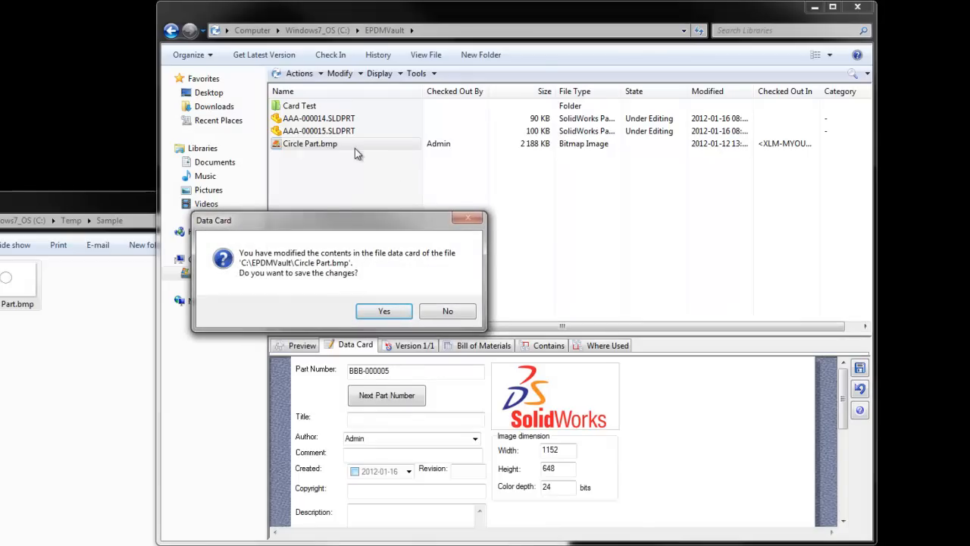
left_click(383, 311)
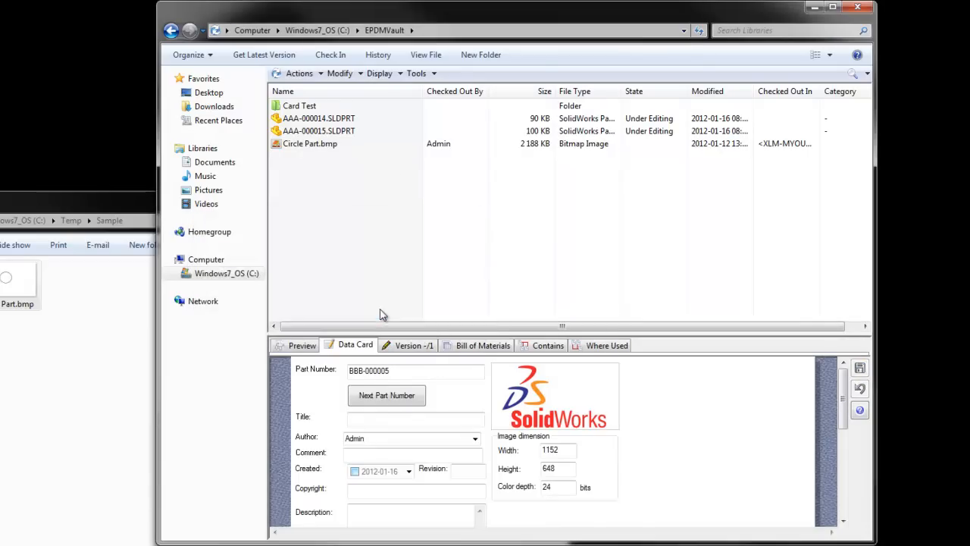
left_click(309, 143)
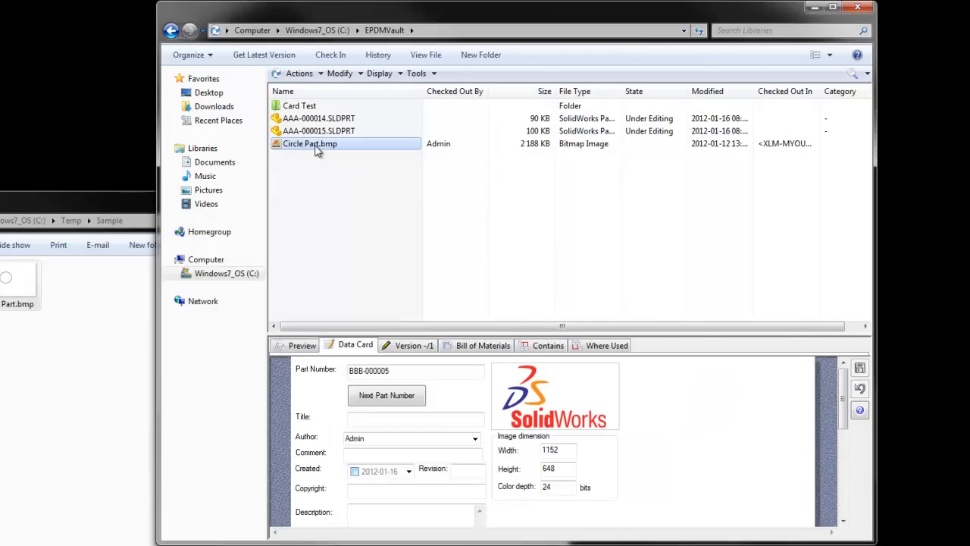
- Check Circle Part.bmp into the vault, agreeing to rename it to BBB-000005
right_click(309, 143)
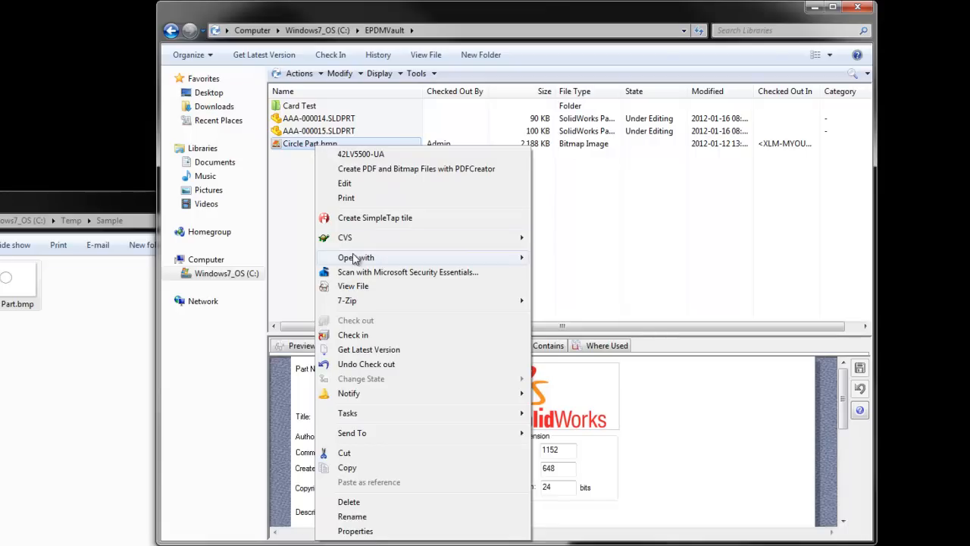
left_click(352, 334)
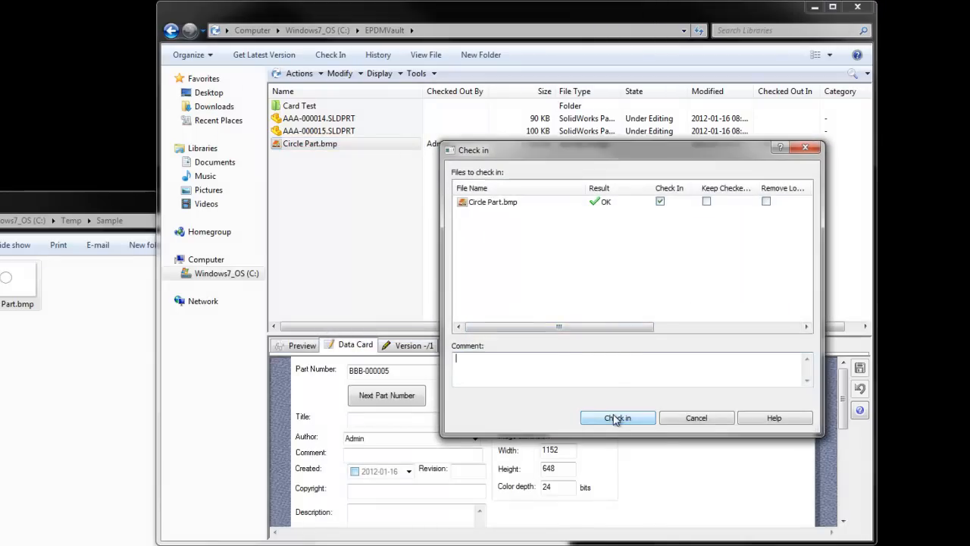
left_click(618, 417)
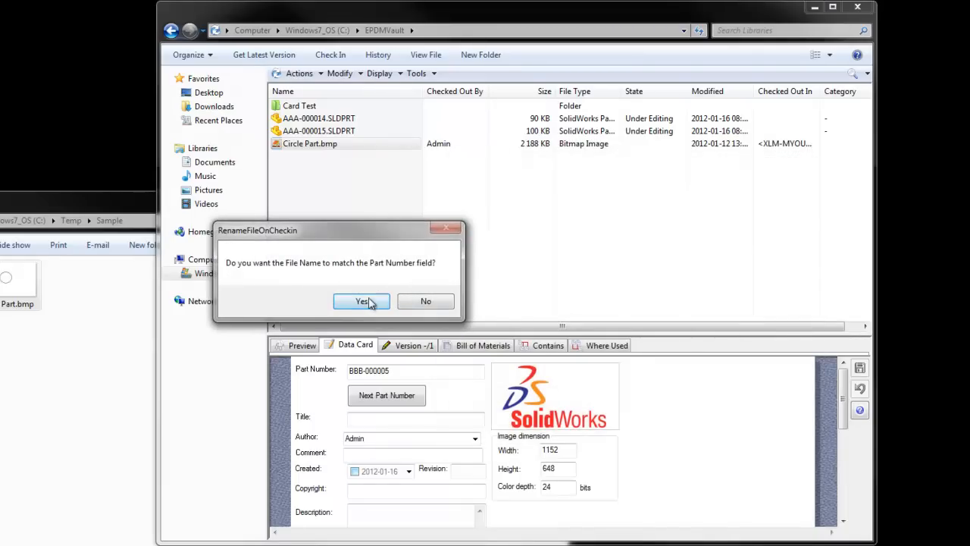
left_click(361, 301)
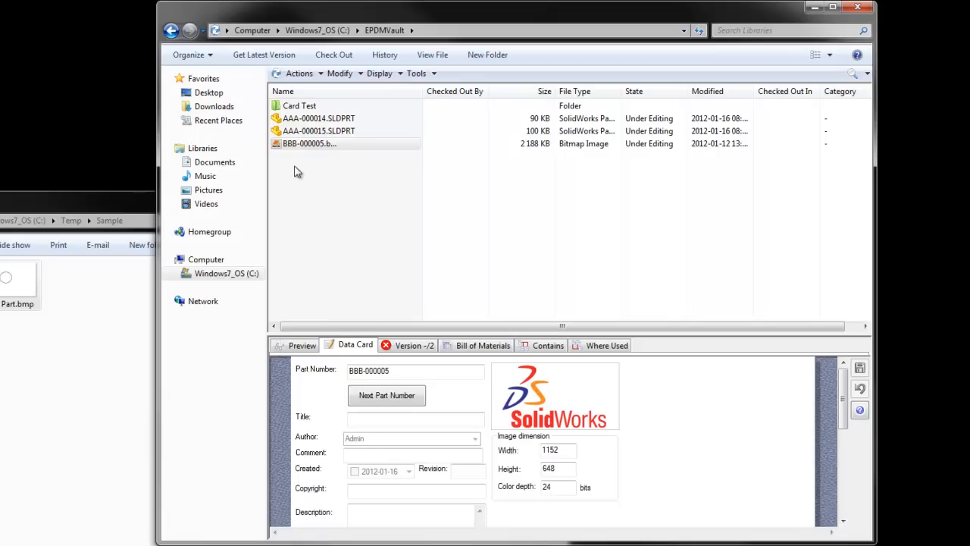
mouse_move(675, 221)
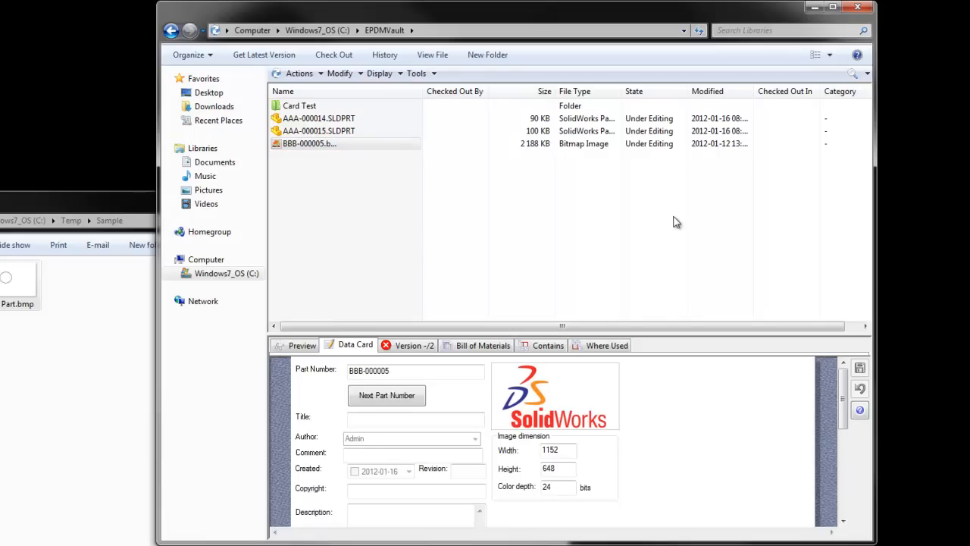